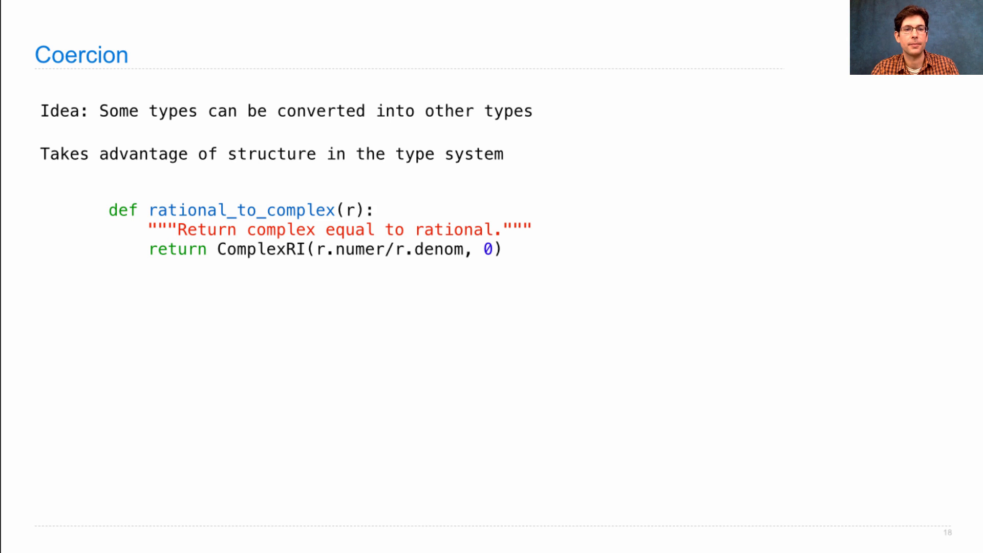
mouse_move(330, 193)
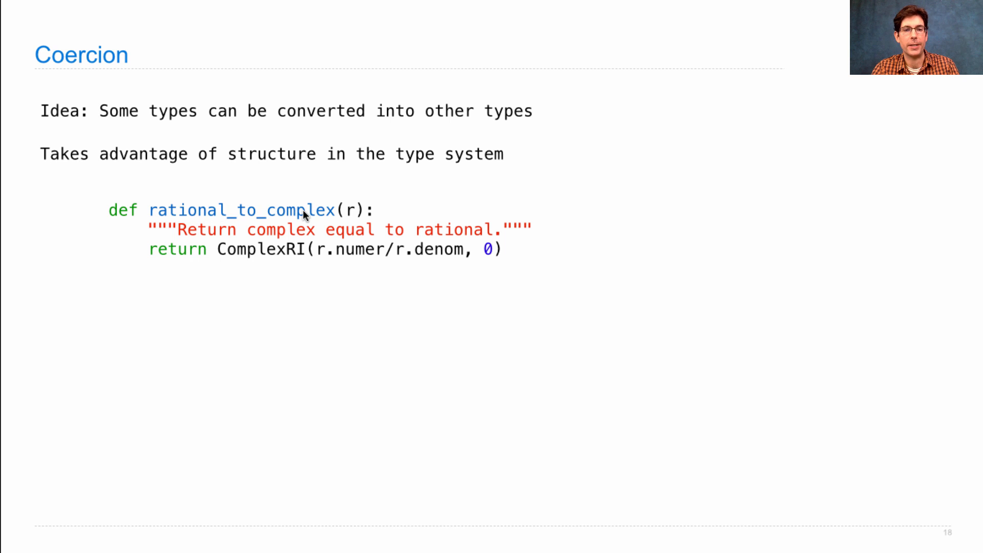
mouse_move(350, 266)
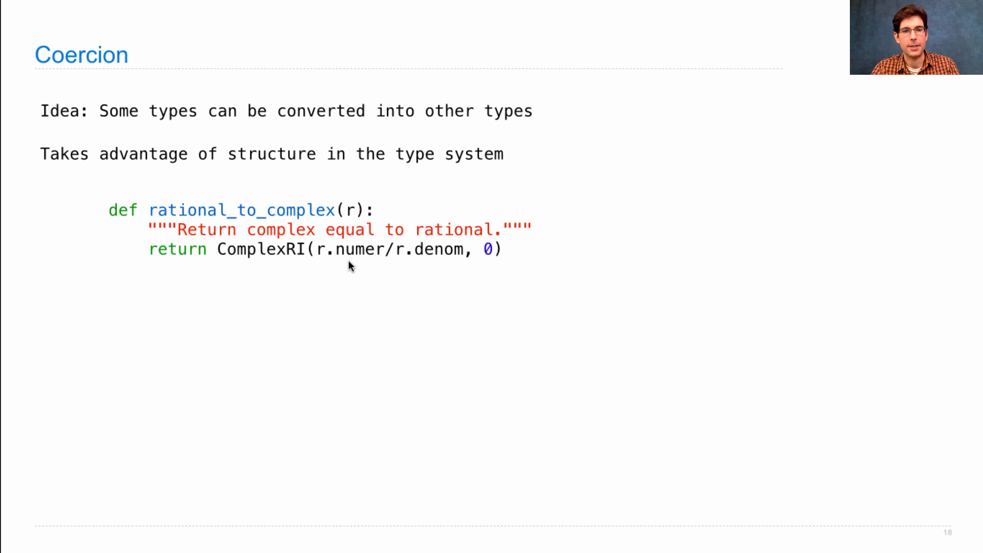
mouse_move(394, 274)
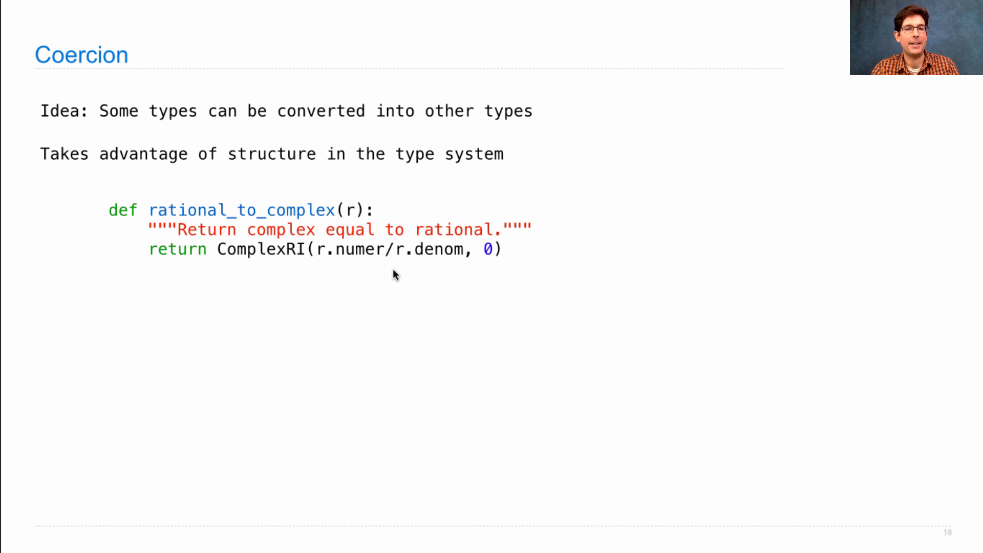
mouse_move(416, 251)
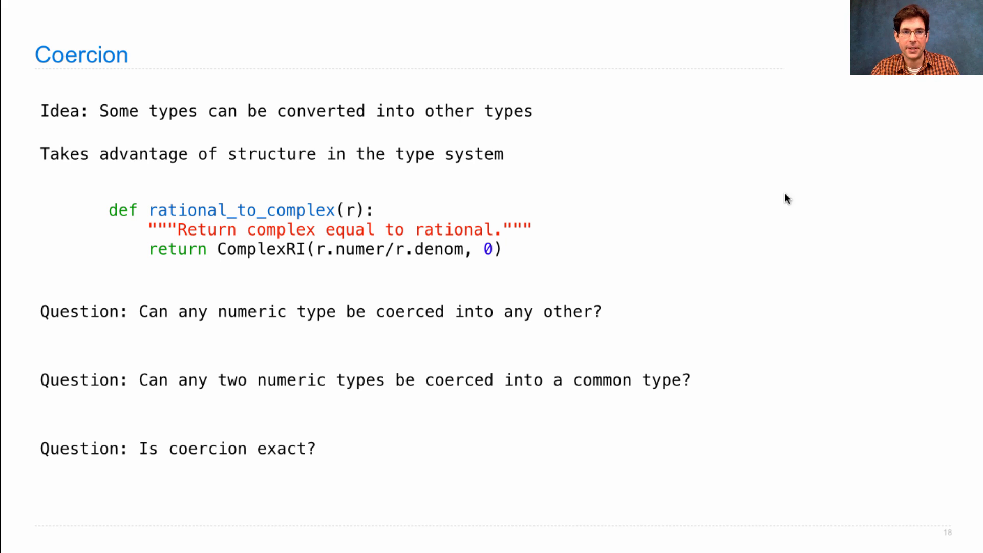
mouse_move(437, 450)
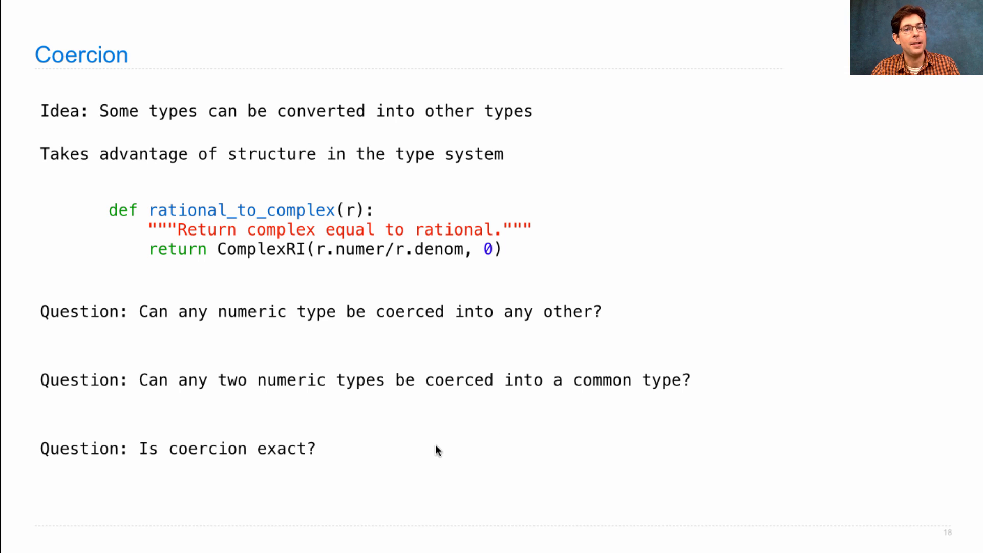
mouse_move(321, 257)
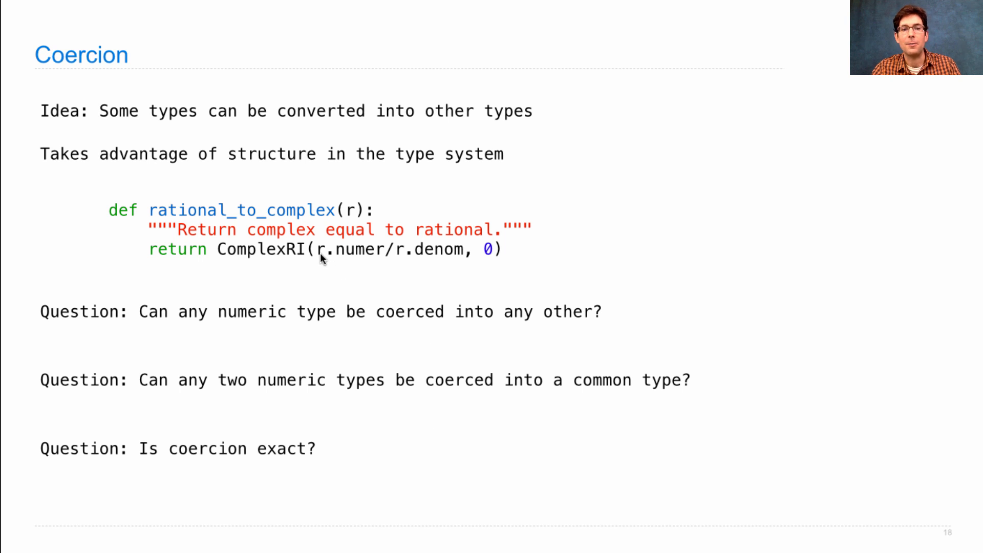
mouse_move(354, 219)
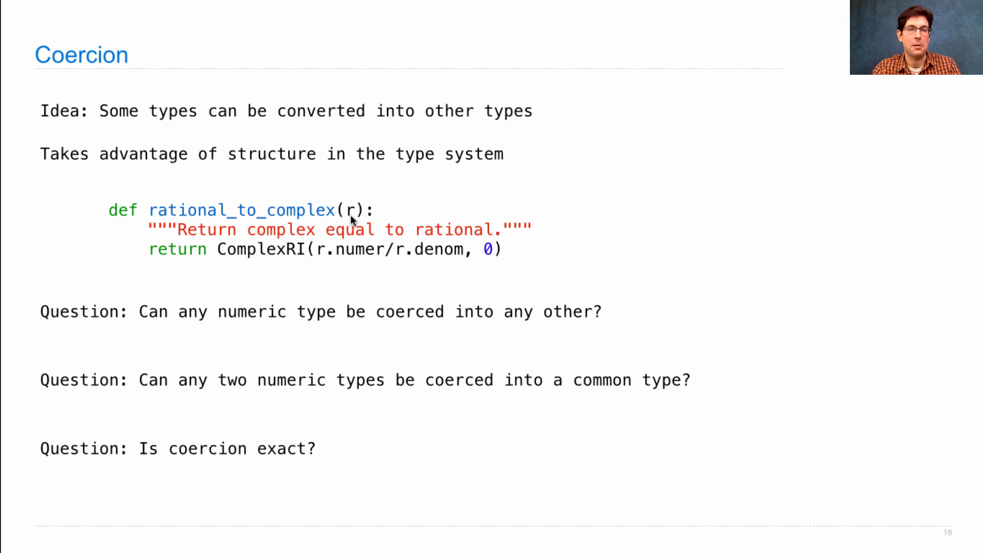
mouse_move(352, 254)
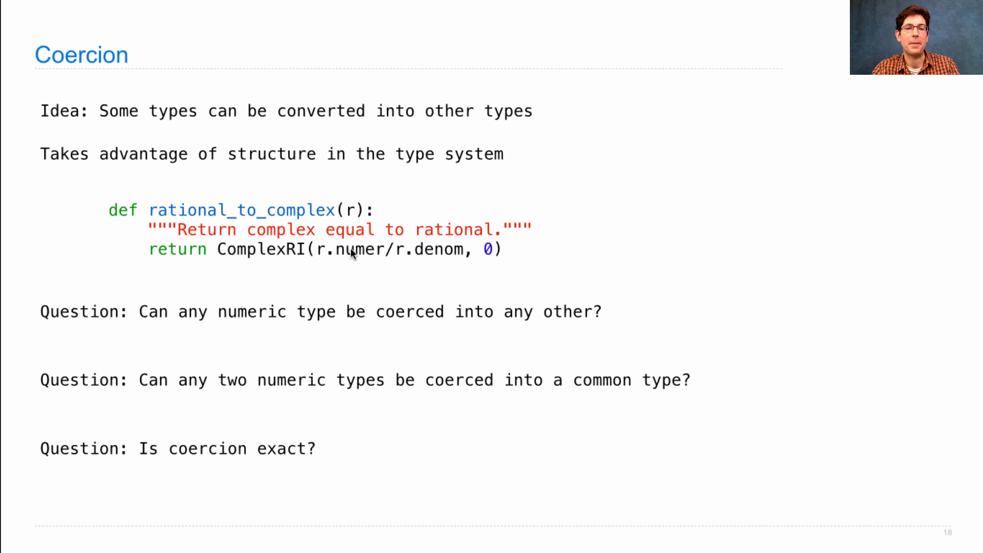
mouse_move(421, 270)
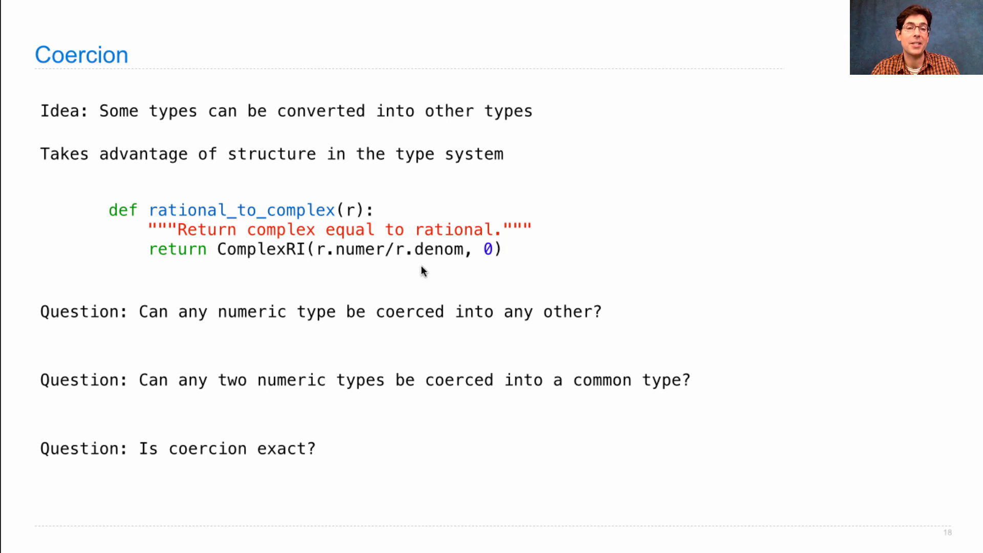
mouse_move(401, 267)
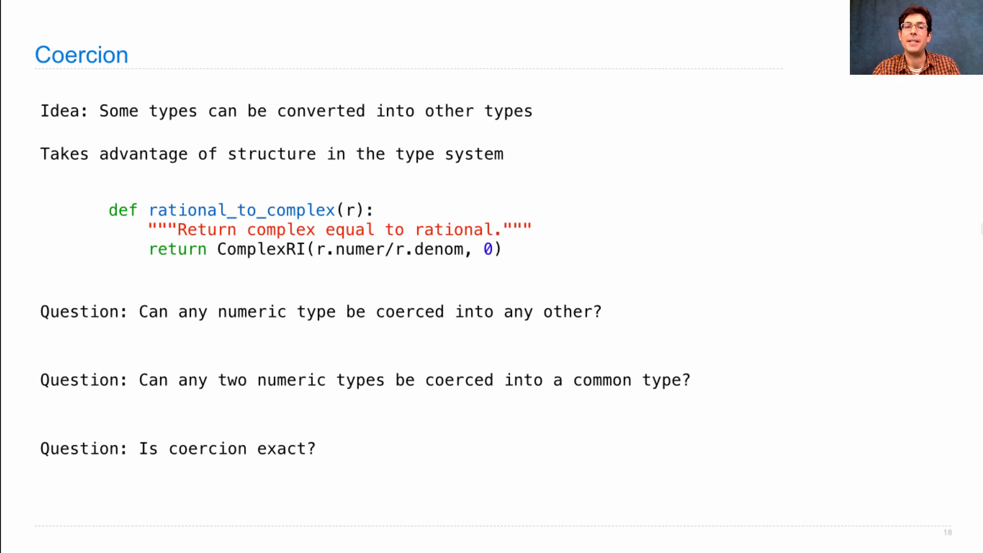
mouse_move(306, 240)
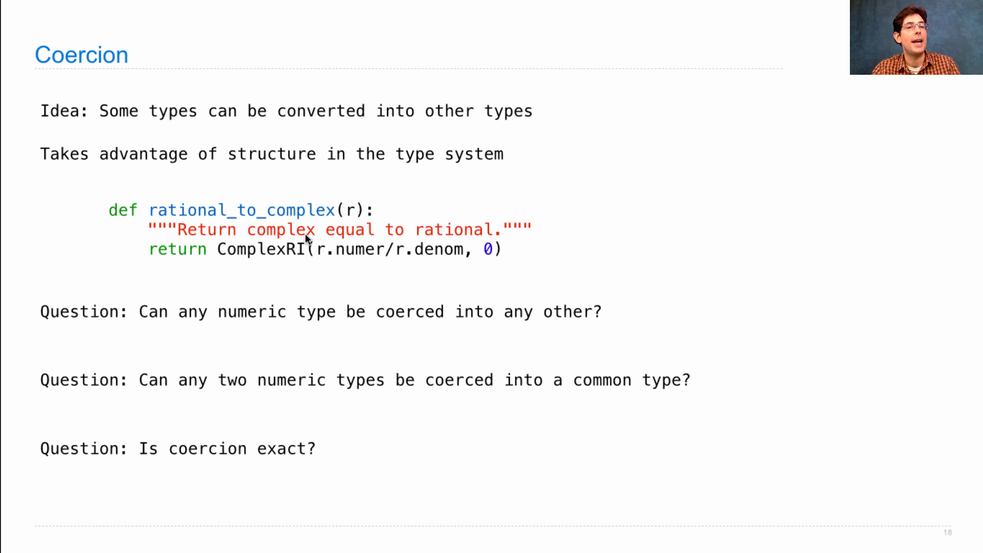
mouse_move(334, 268)
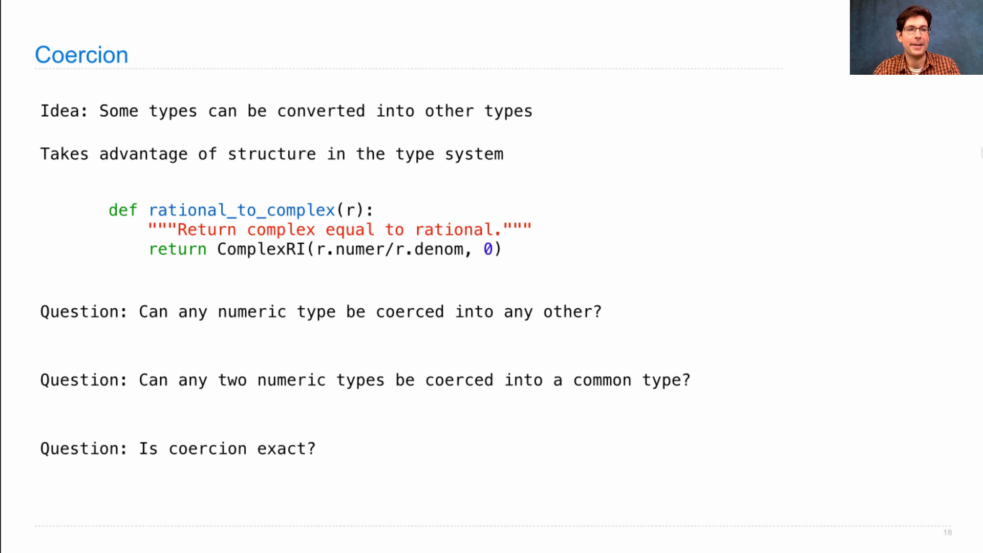
Step: Advance to slide 19 with the Number class code, its __add__ and coerce callouts
key("right")
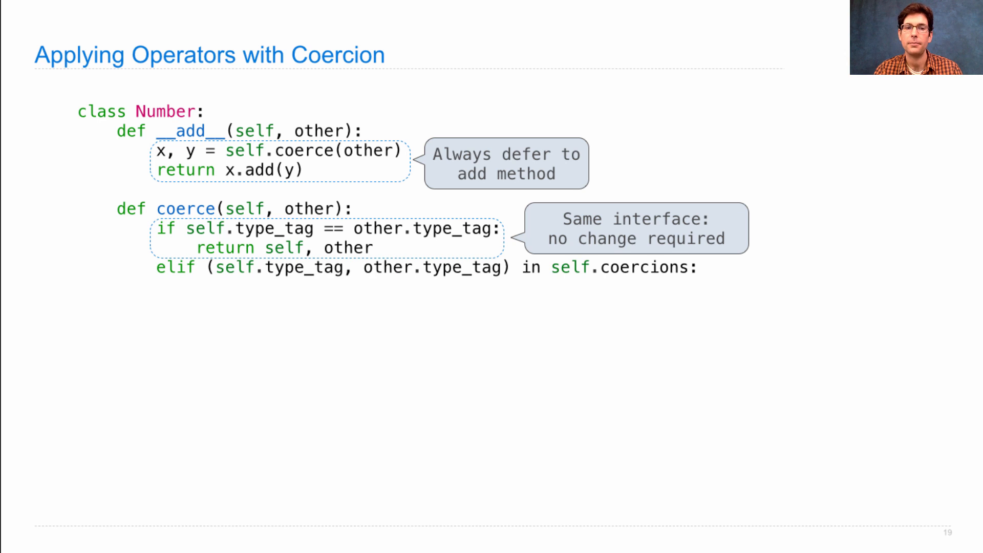
mouse_move(291, 283)
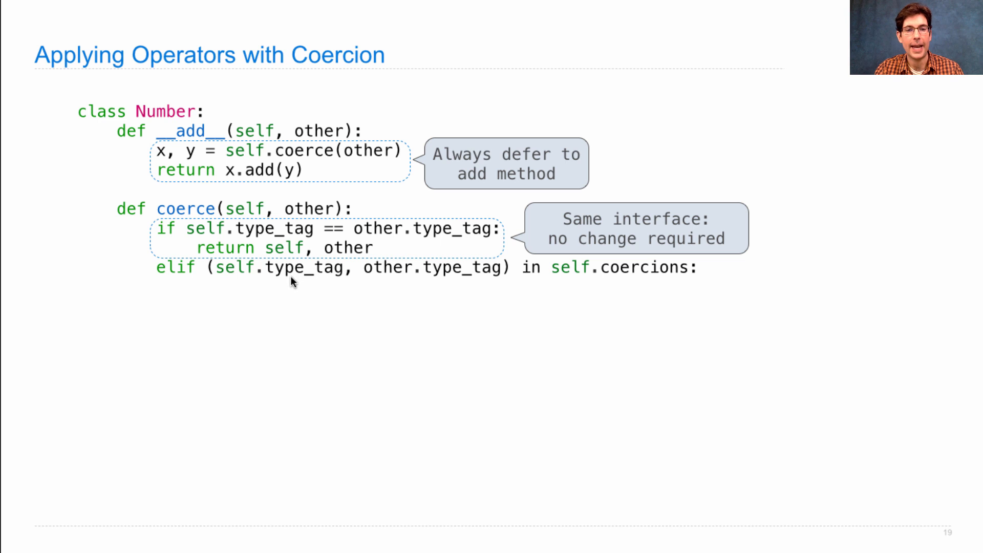
mouse_move(351, 276)
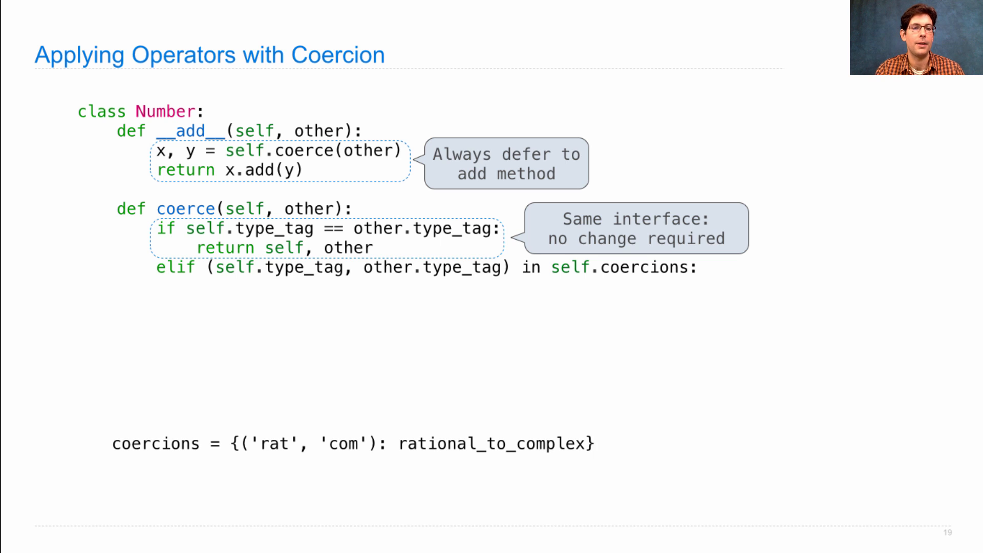
mouse_move(280, 459)
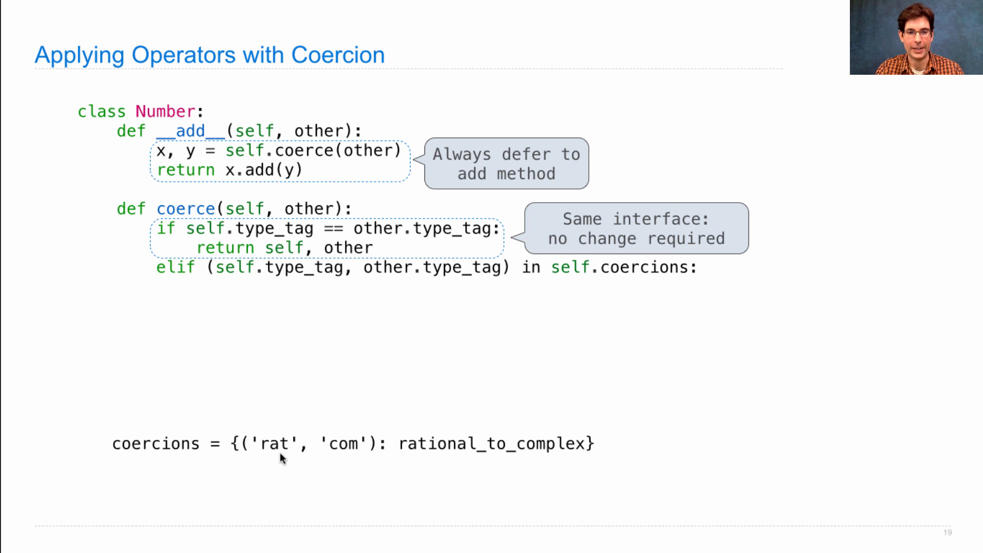
mouse_move(355, 457)
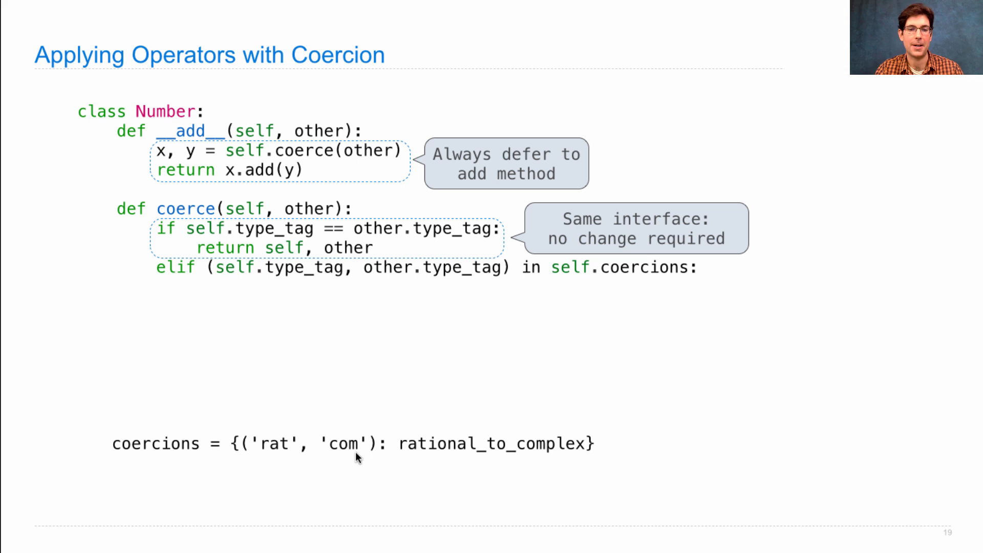
mouse_move(362, 453)
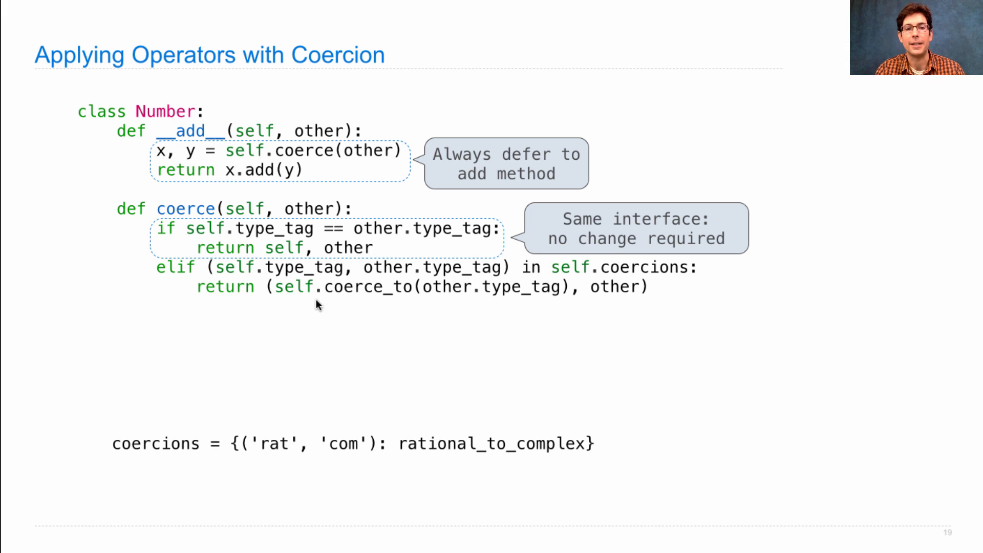
mouse_move(318, 295)
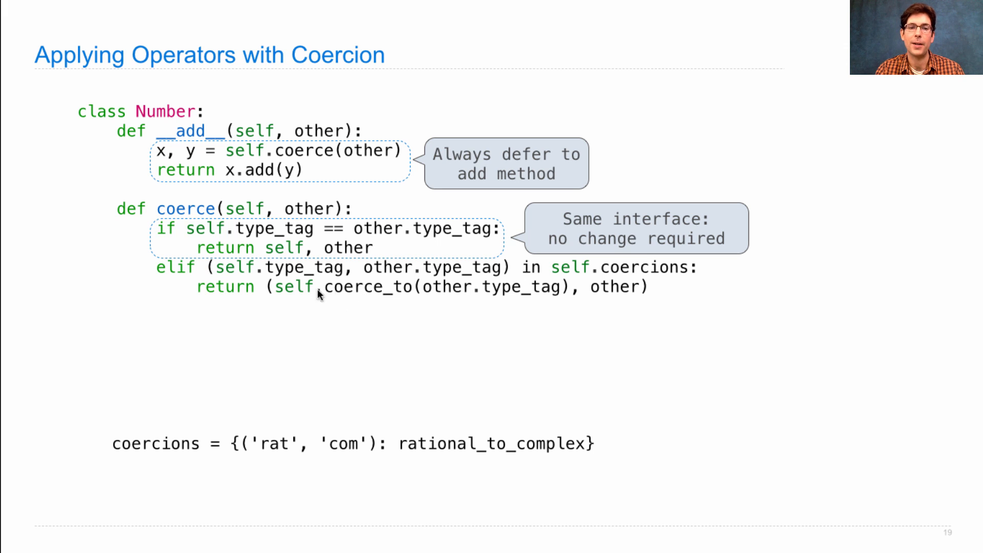
mouse_move(464, 289)
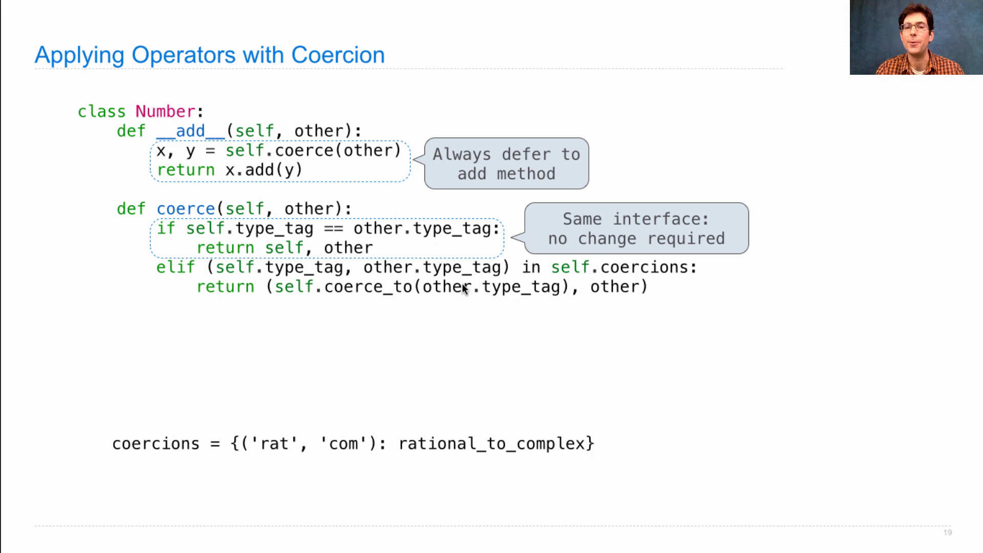
mouse_move(617, 279)
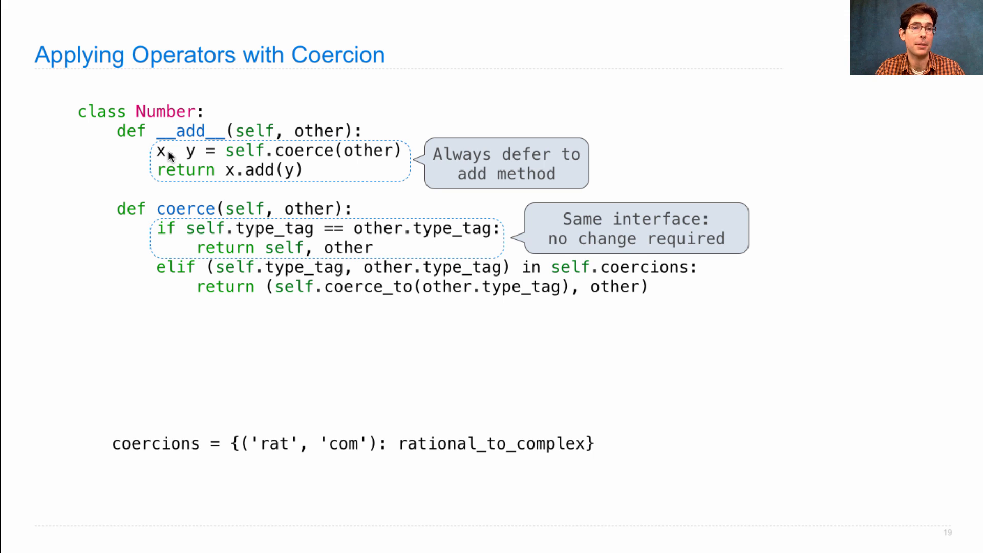
mouse_move(234, 190)
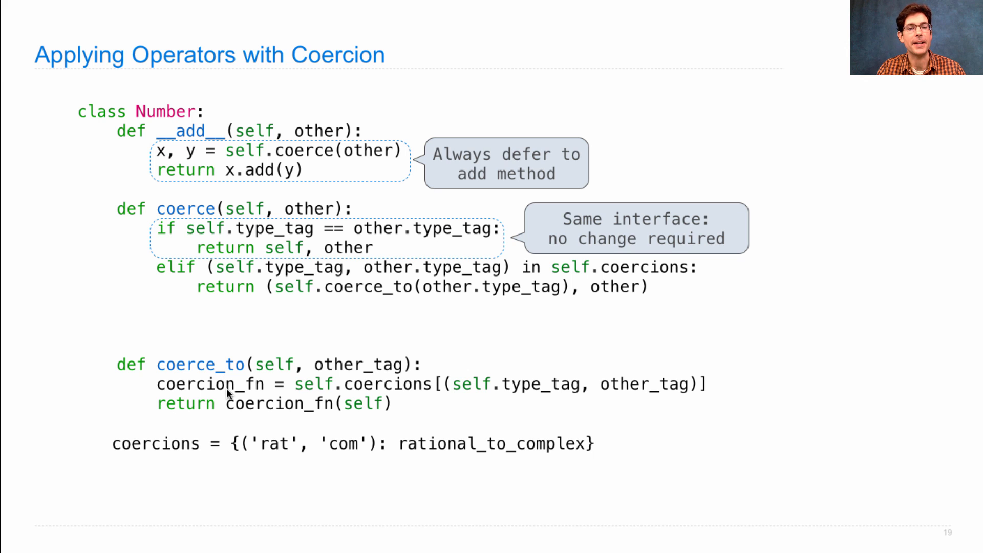
mouse_move(278, 370)
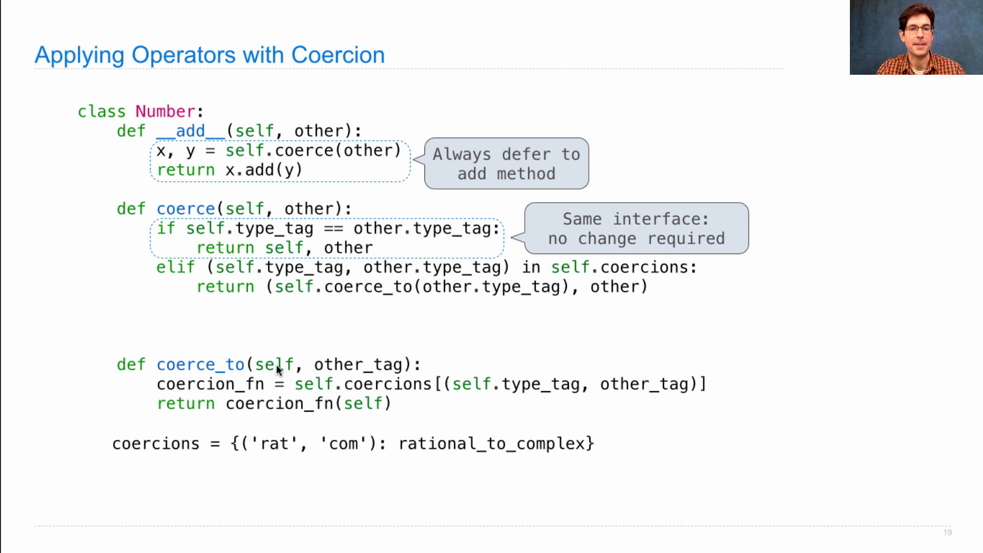
mouse_move(373, 371)
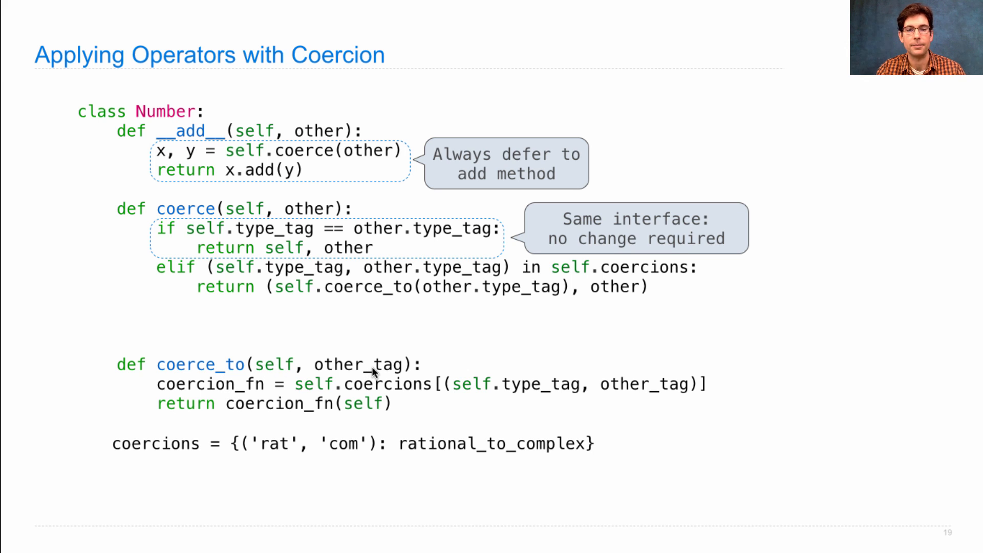
mouse_move(646, 401)
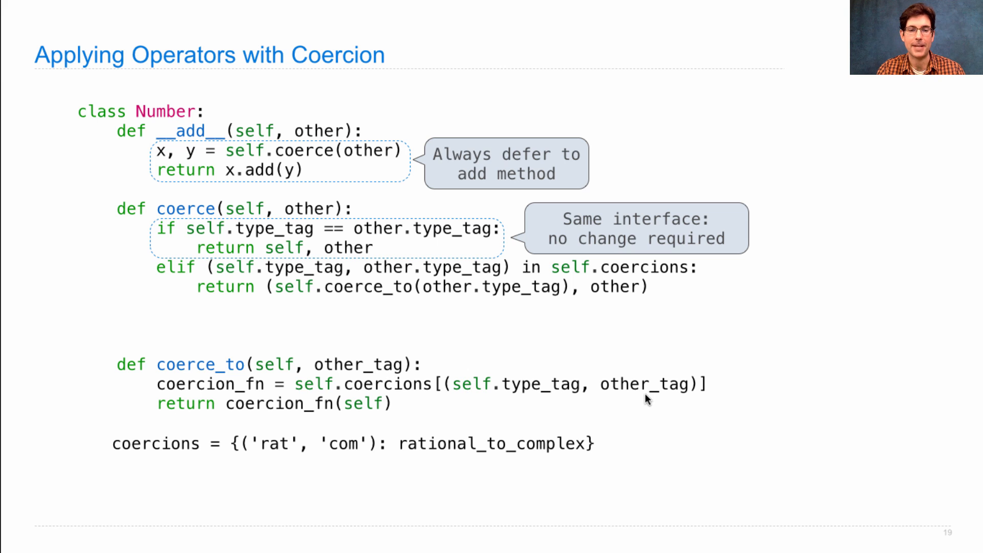
mouse_move(337, 416)
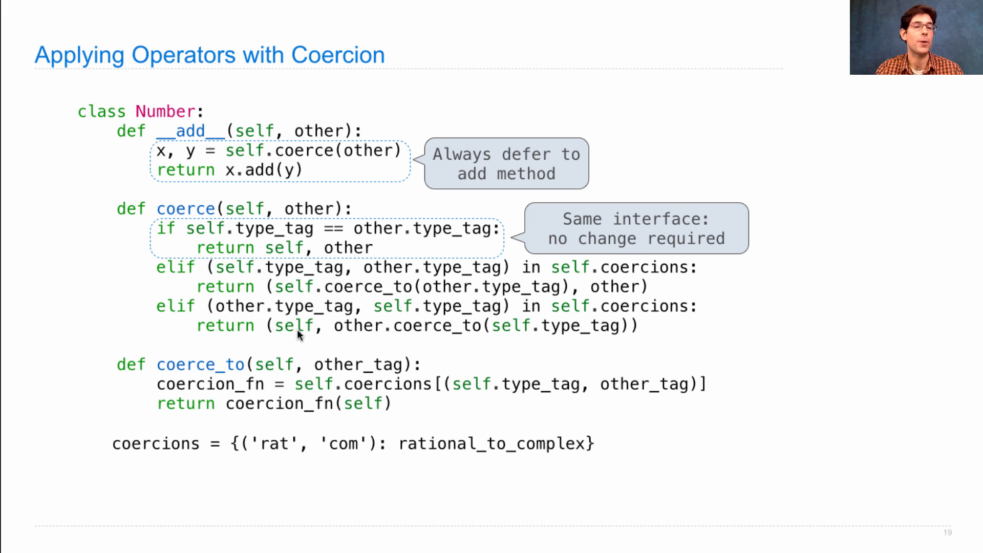
mouse_move(354, 313)
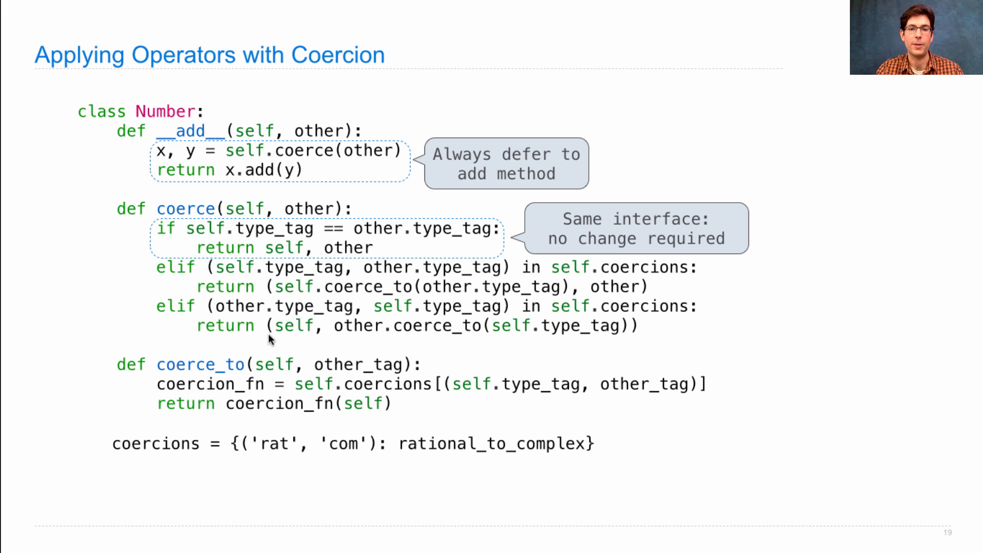
mouse_move(278, 317)
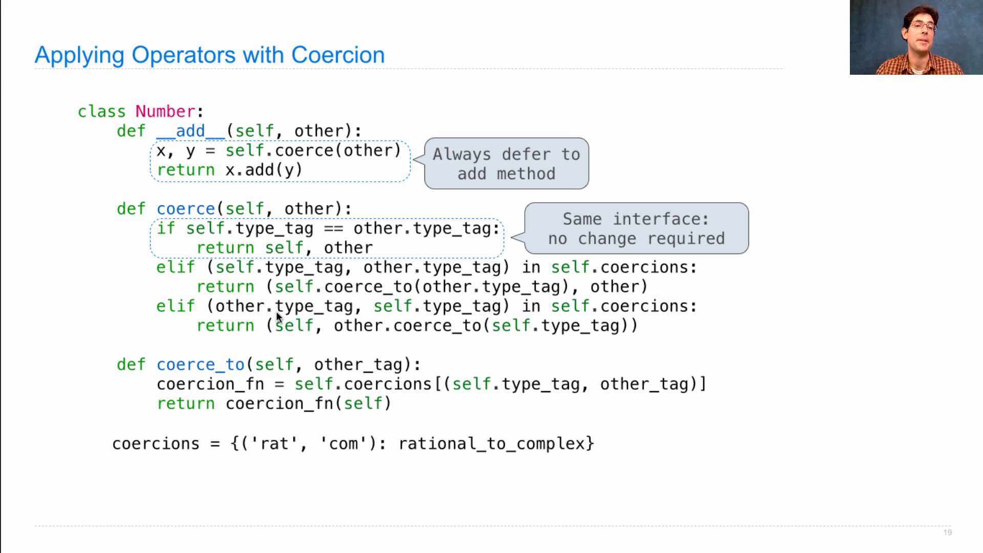
mouse_move(350, 306)
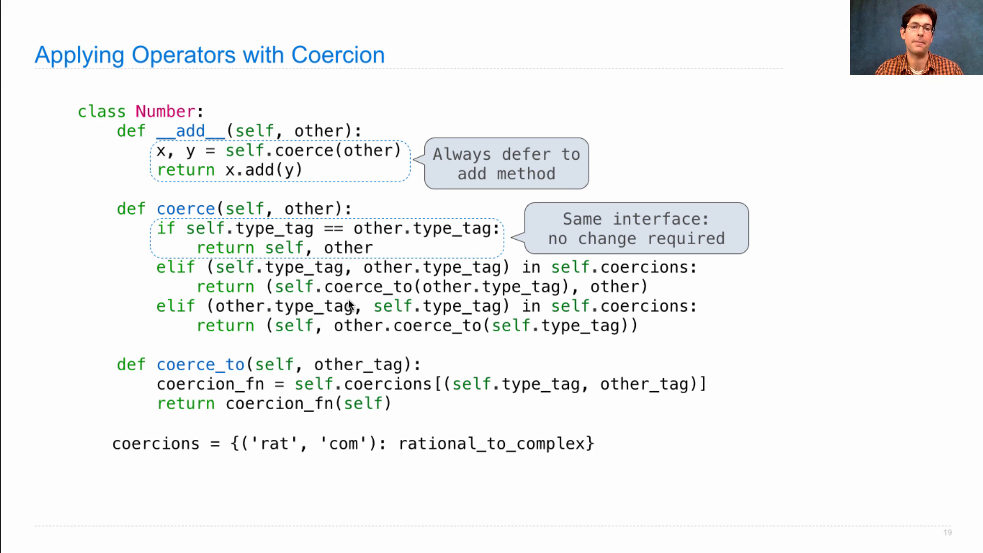
mouse_move(633, 316)
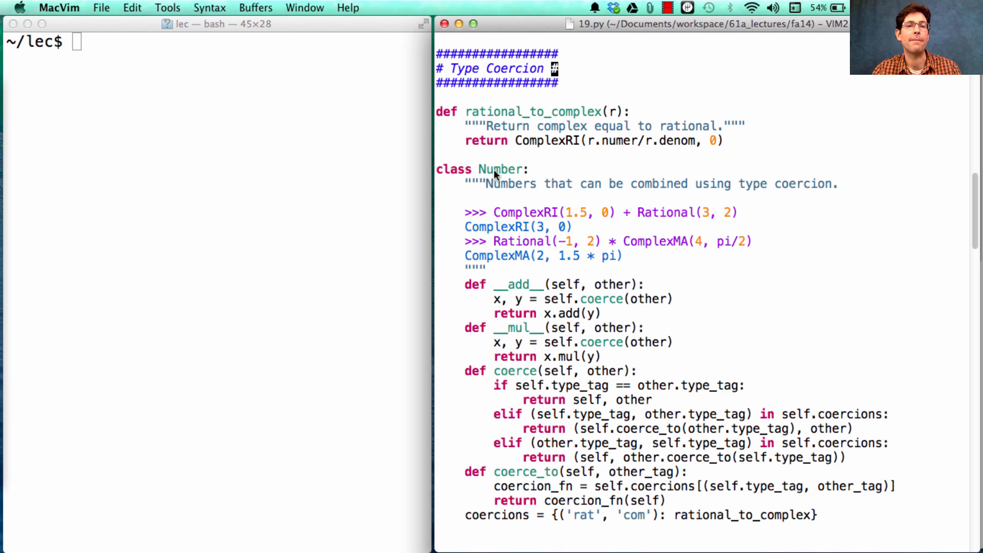
mouse_move(529, 256)
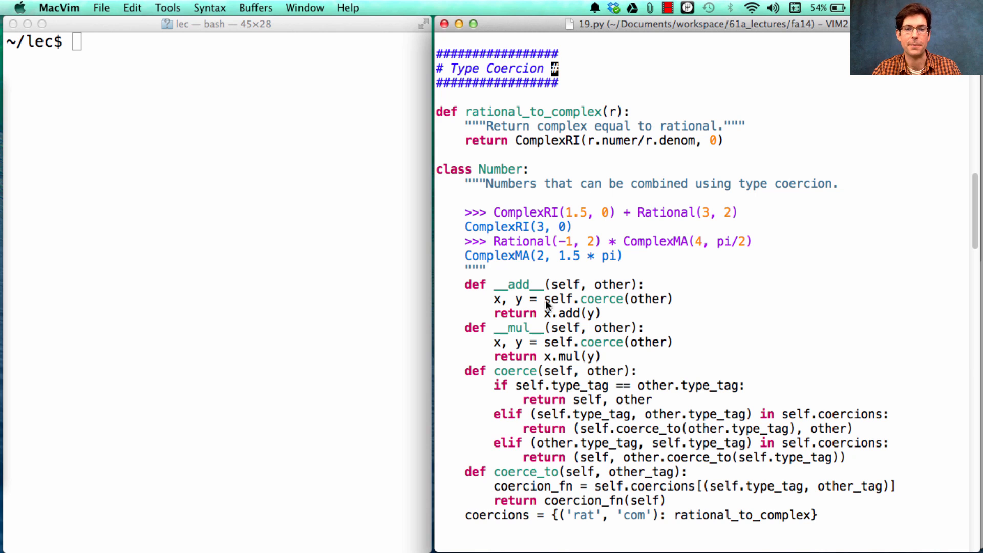
mouse_move(569, 324)
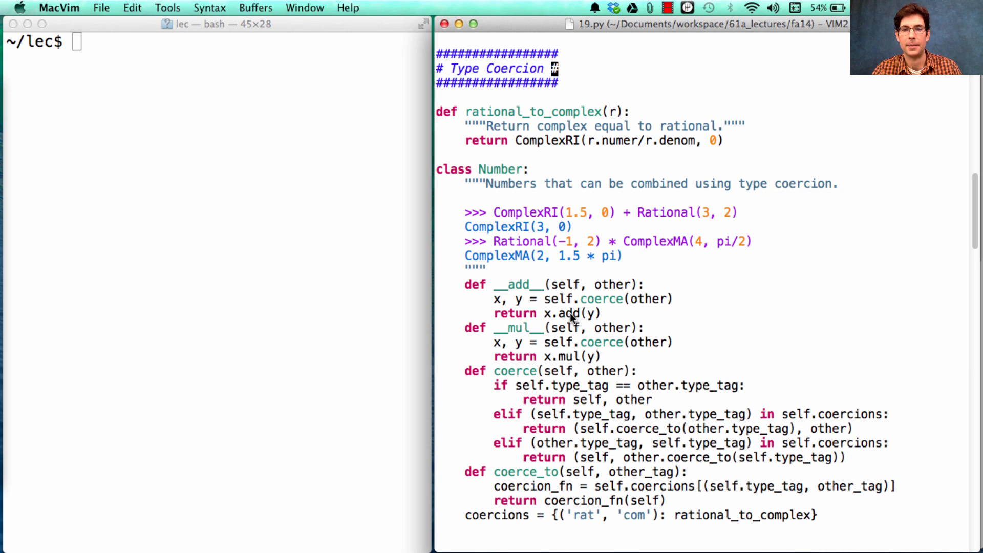
mouse_move(495, 370)
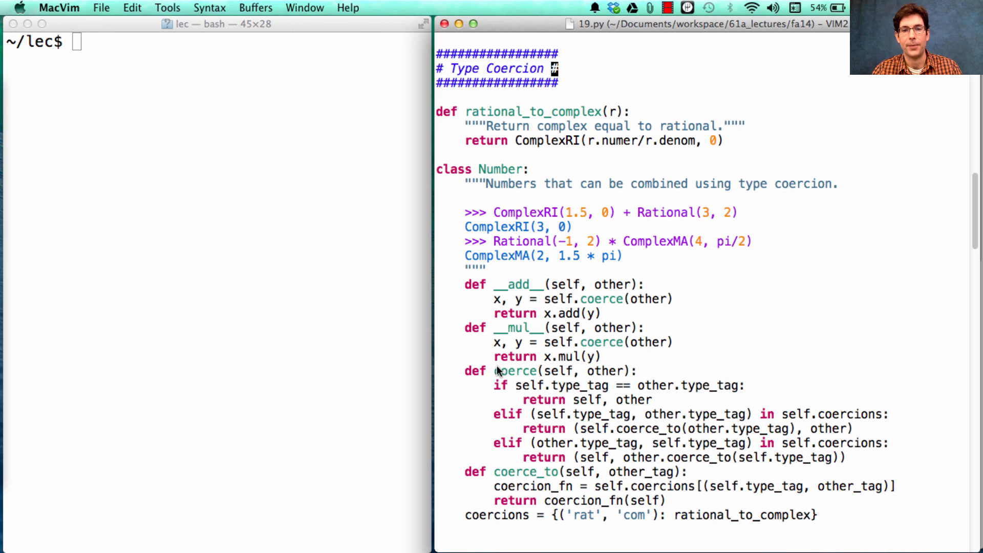
mouse_move(523, 403)
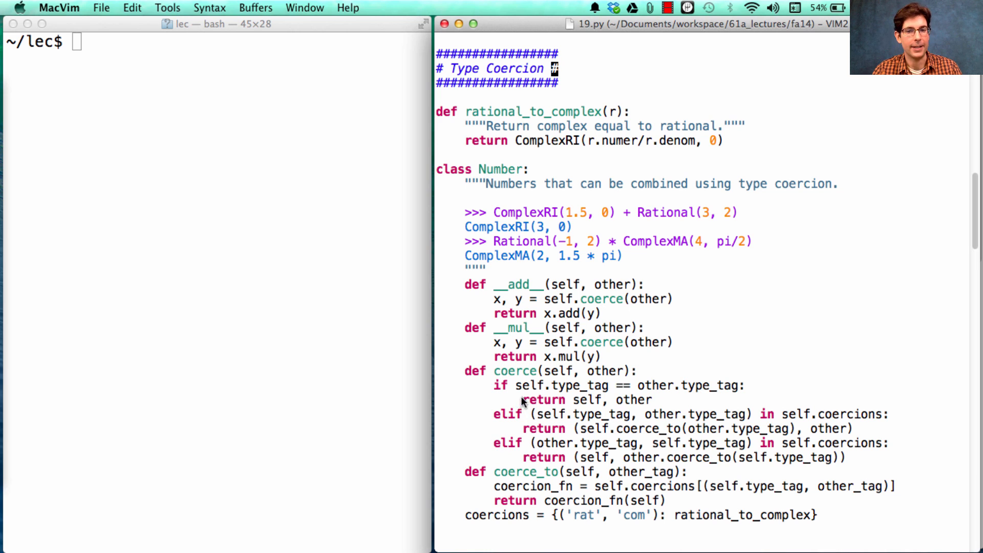
mouse_move(710, 392)
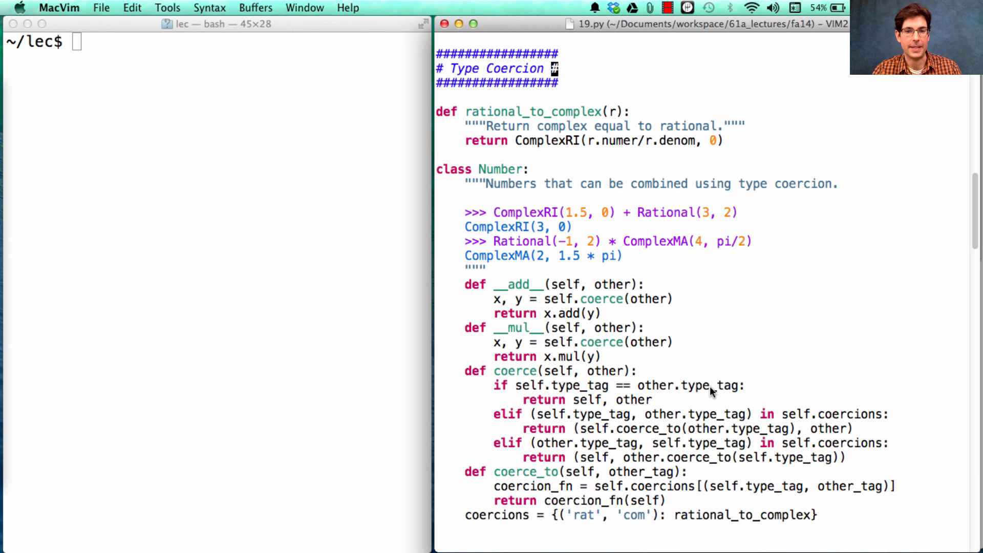
mouse_move(639, 404)
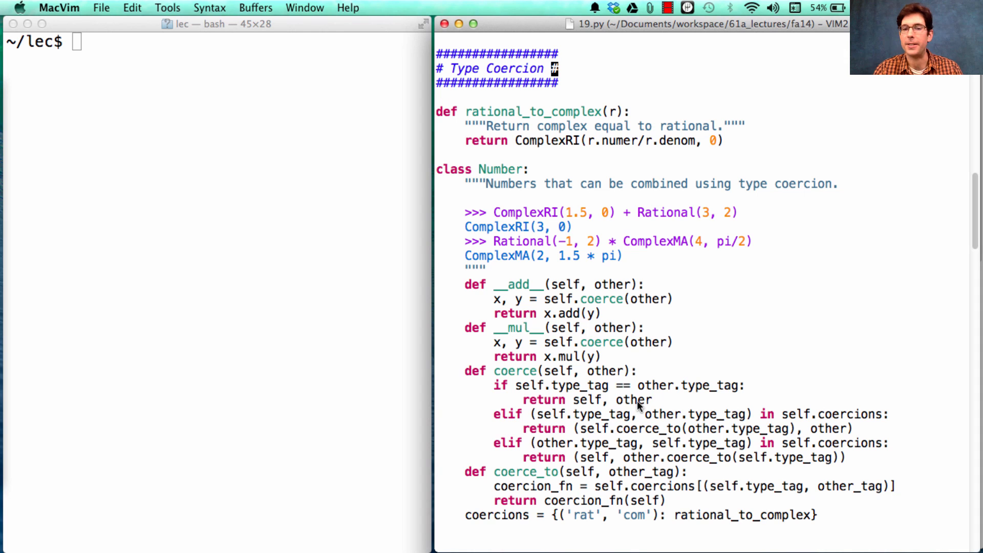
mouse_move(540, 485)
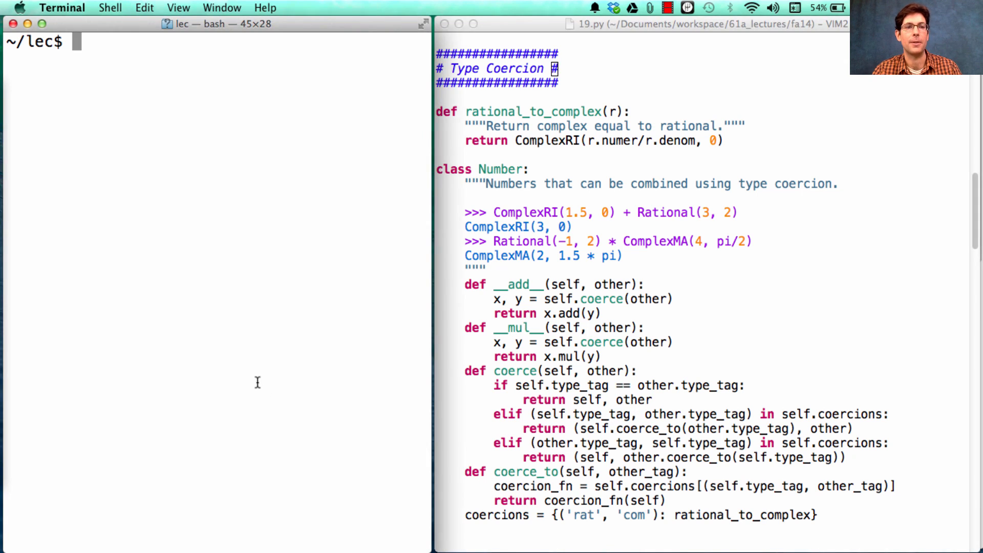
Step: Start python3 -i 19.py and evaluate Rational(1, 2).coerce_to('com') to get ComplexRI(0.5, 0)
type("python3 -i 19.py")
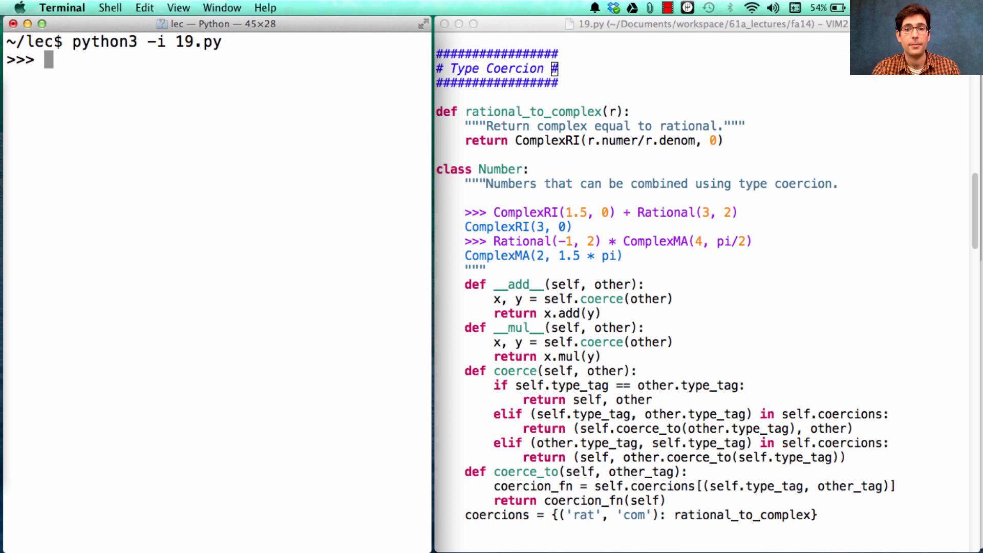
type("Rational")
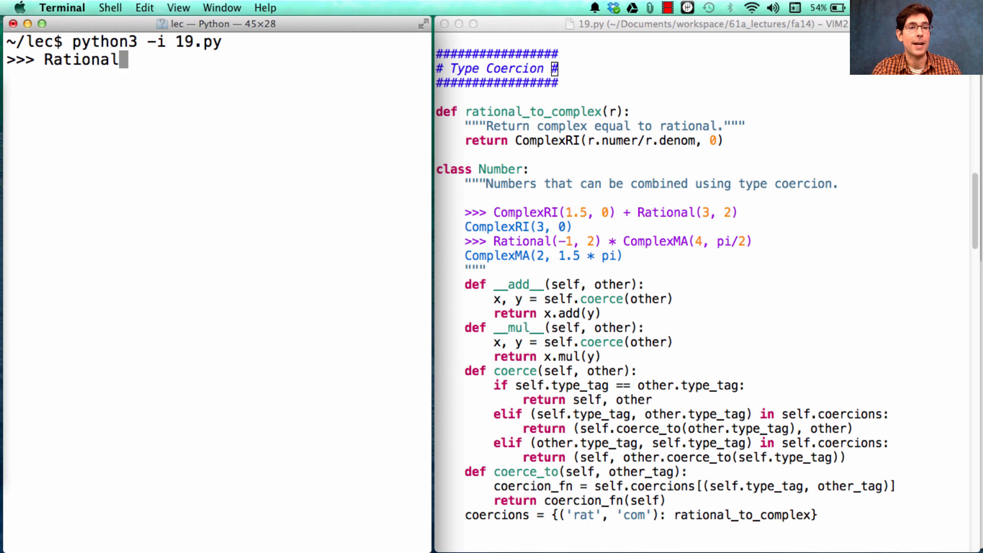
type("(1, 2")
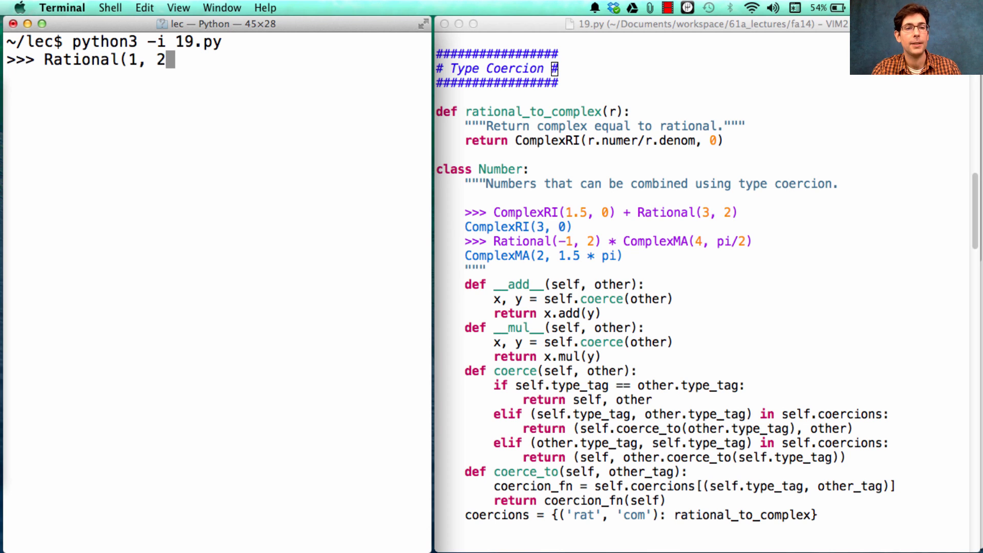
type(").")
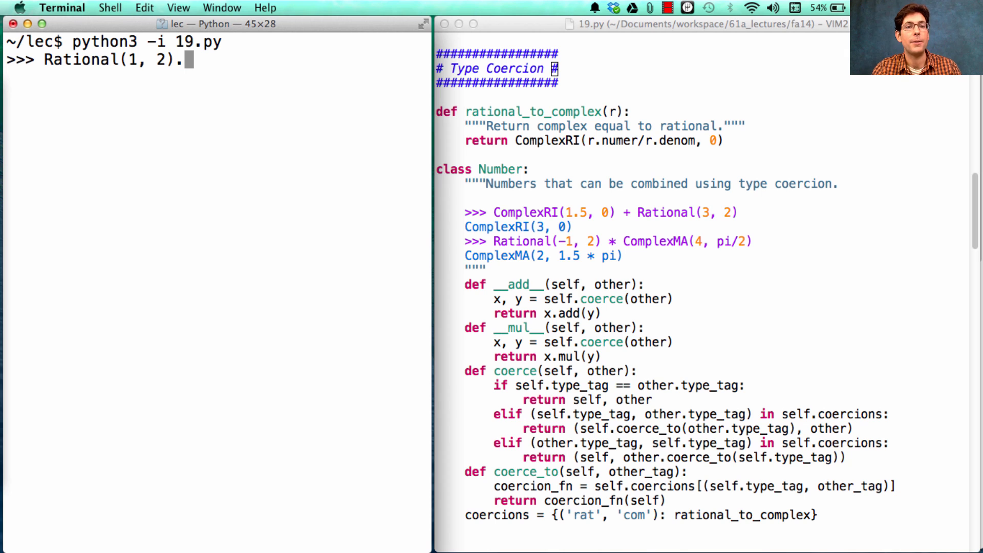
type("coerce_to('com")
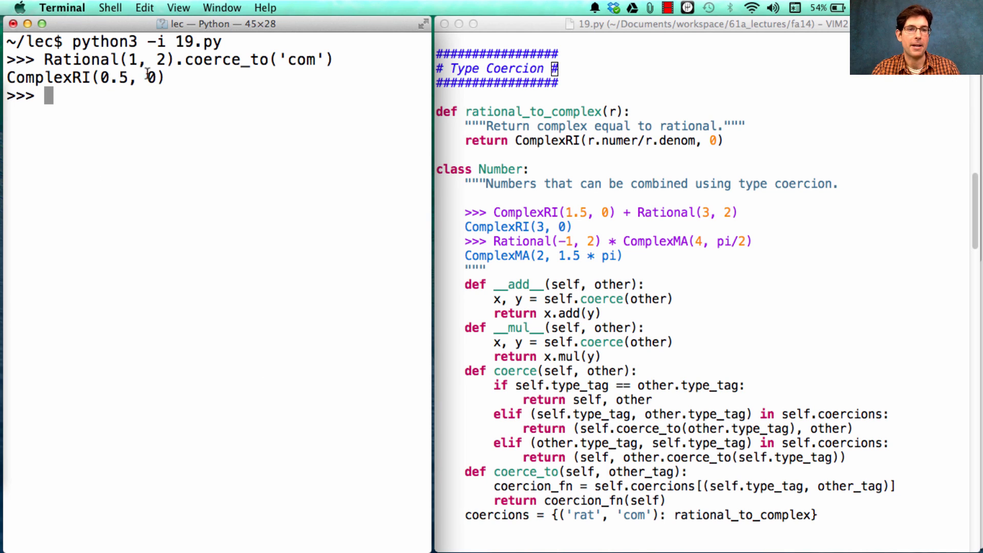
mouse_move(369, 64)
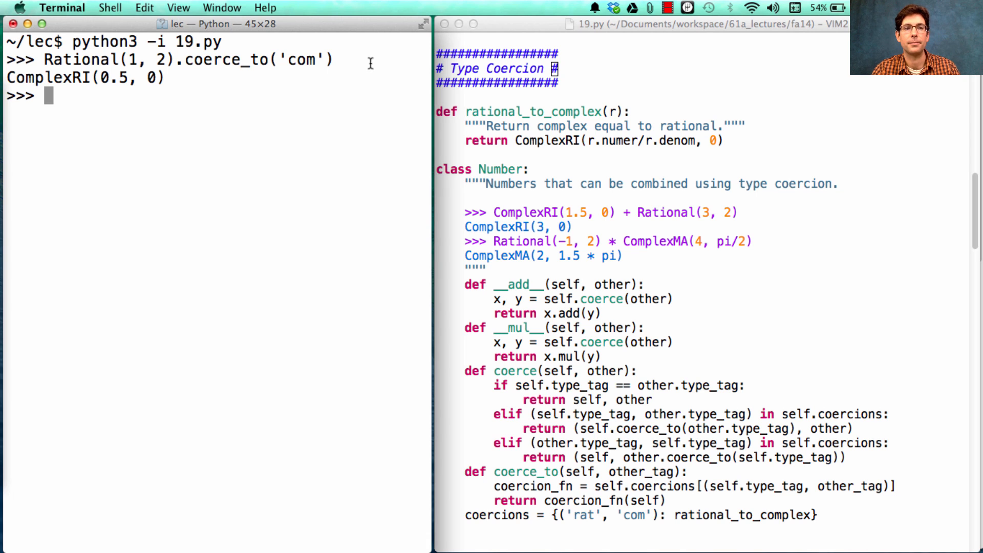
type("Rational(1, 2).coerce_to('com')")
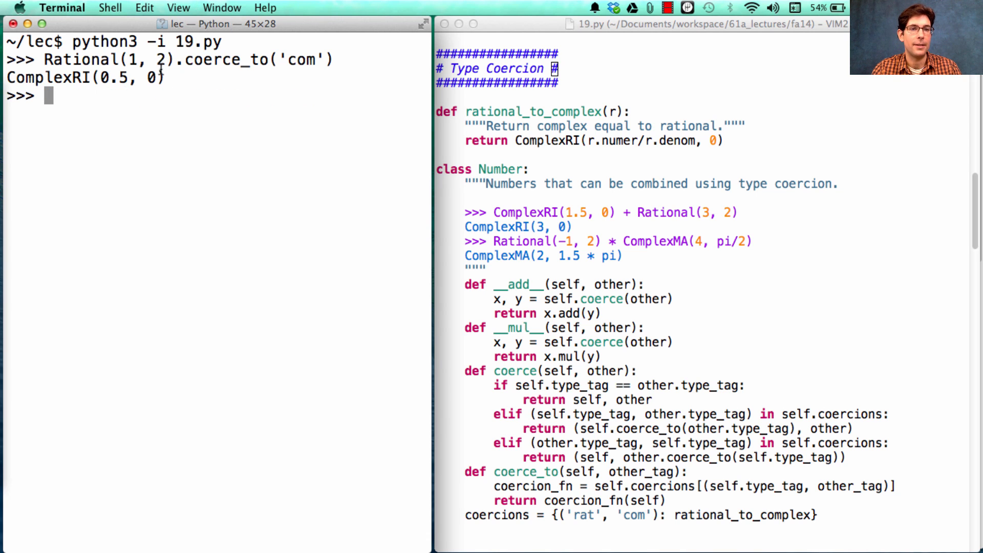
Step: Evaluate ComplexRI(0.5, 0) + ComplexMA(1, 0), the all-complex sum giving ComplexRI(1.5, 0)
type("ComplexRI(0.5, 0)")
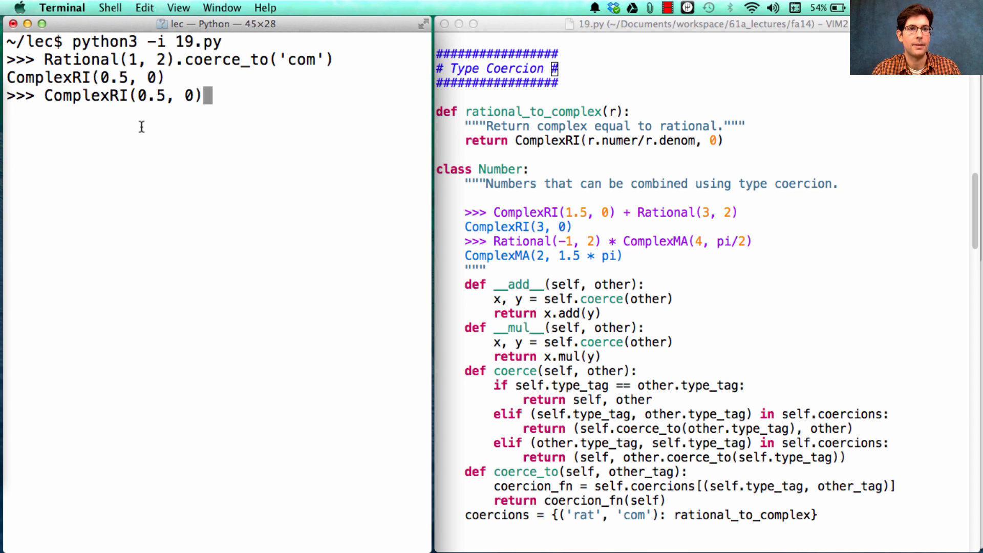
type("+ Complex")
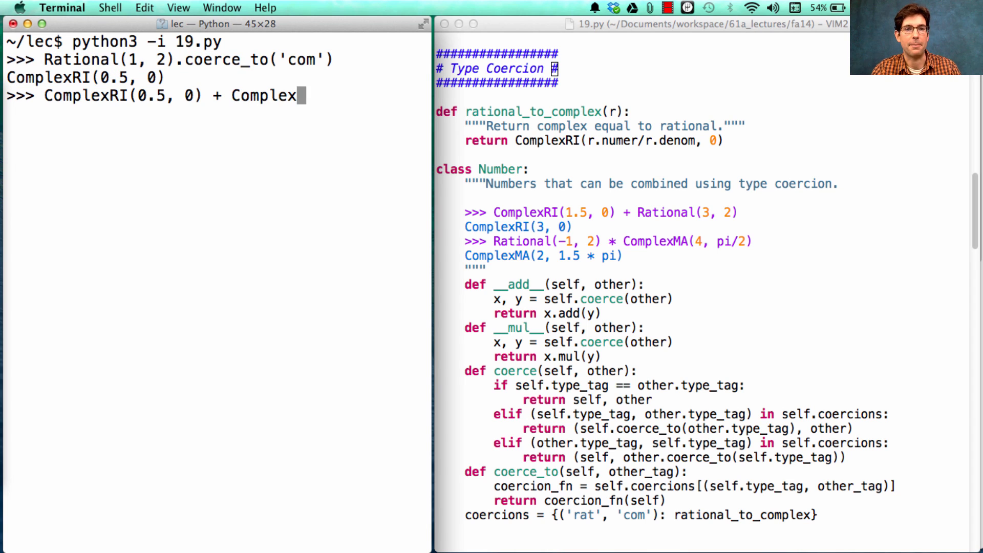
type("(1, 0")
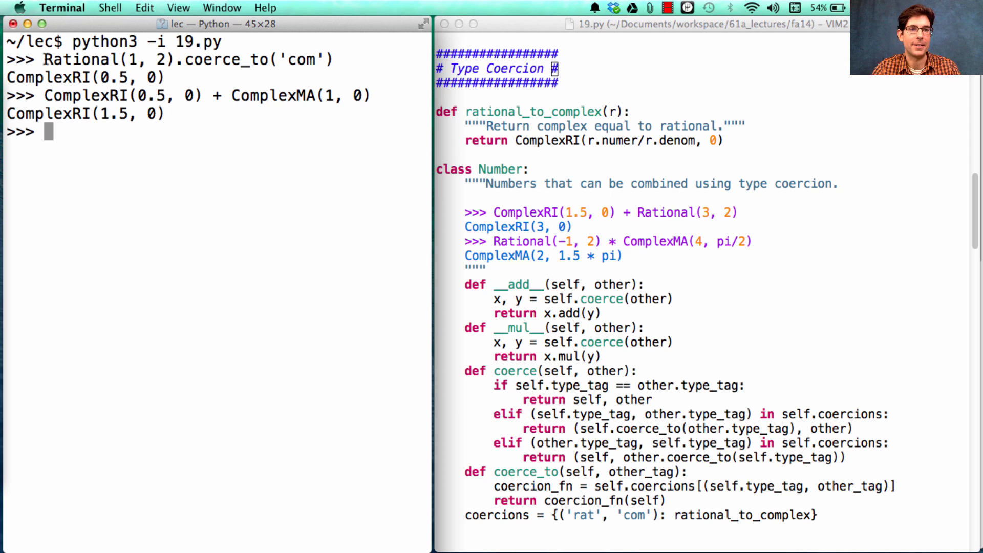
type("Rational(1, 2) + ComplexMA(1, 0")
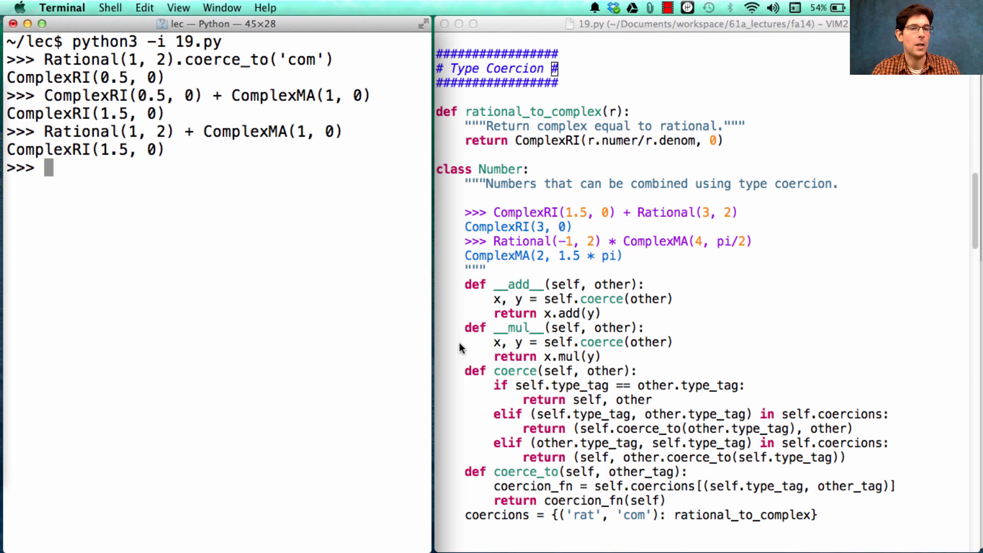
Step: Evaluate Rational(1, 2) + ComplexMA(1, 0) to show it also gives ComplexRI(1.5, 0)
double_click(80, 131)
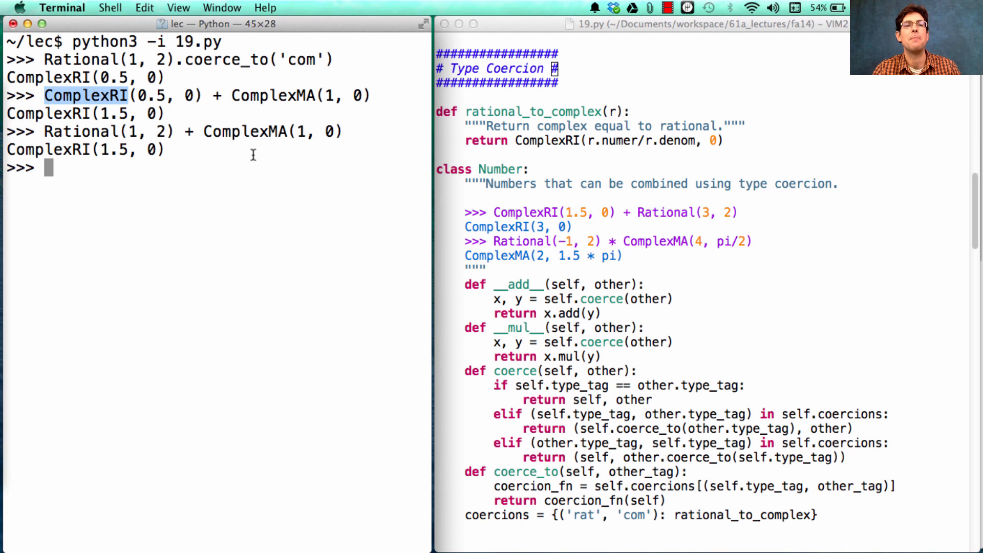
mouse_move(247, 181)
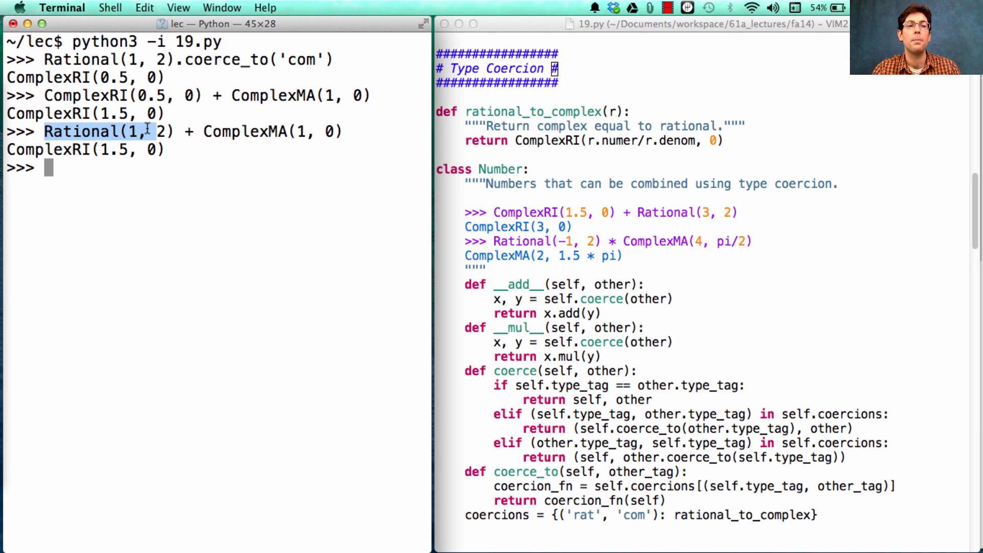
type("Rational(1, 2) +")
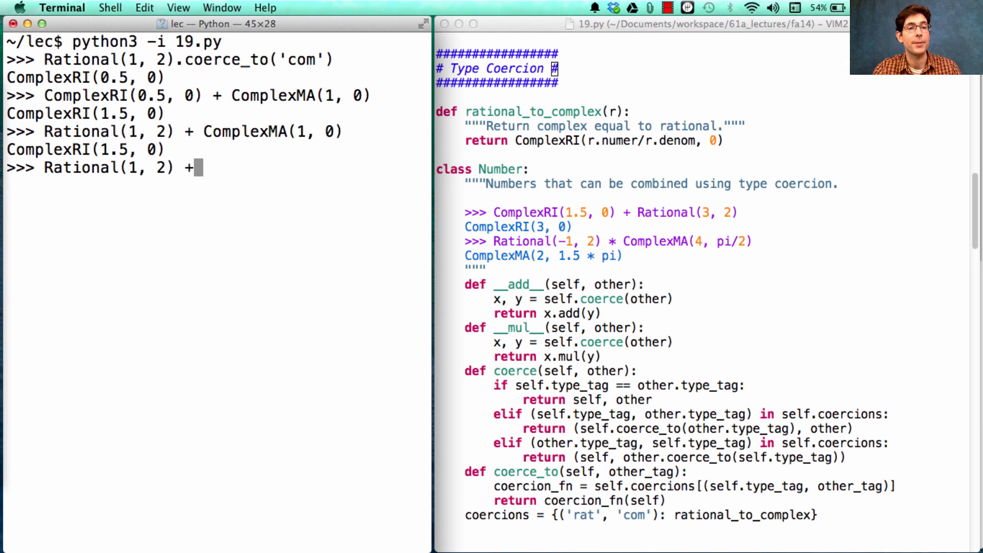
type("Rational(")
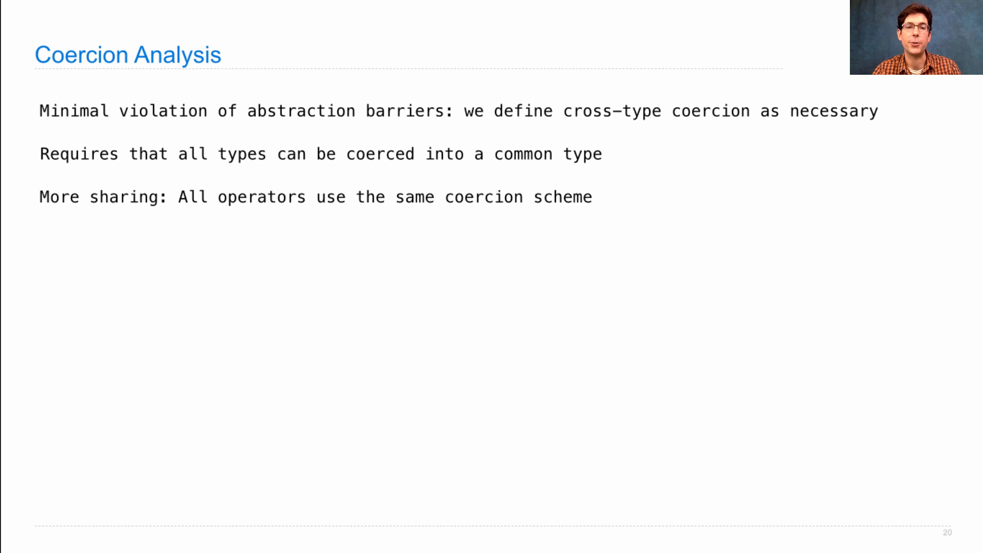
Step: Reveal the tables of argument-type pairs, coercion functions and per-type add/multiply implementations
key("right")
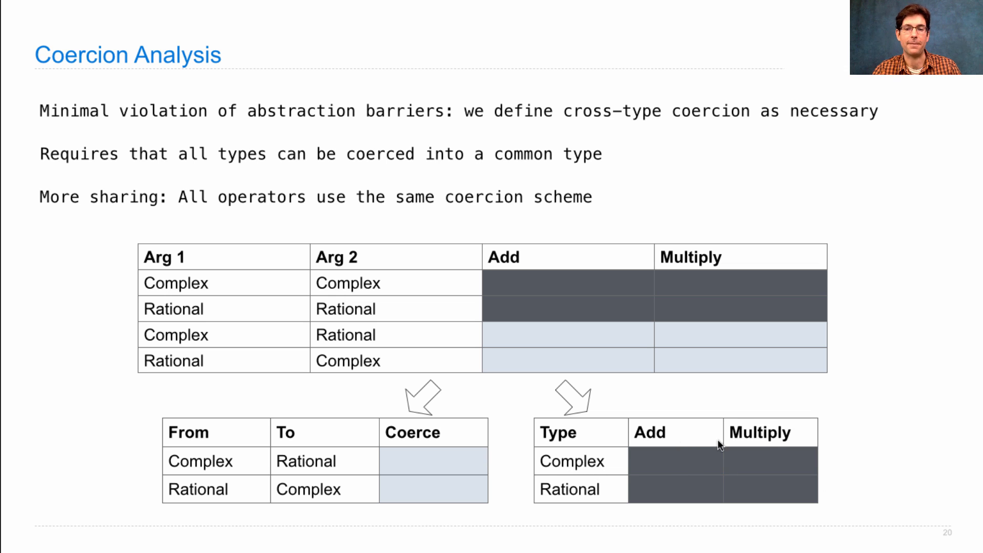
mouse_move(939, 497)
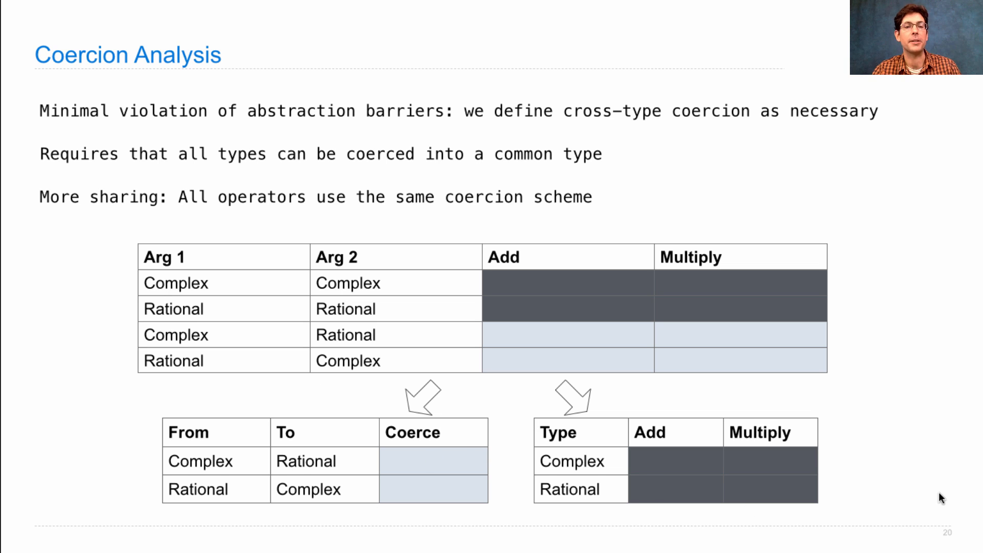